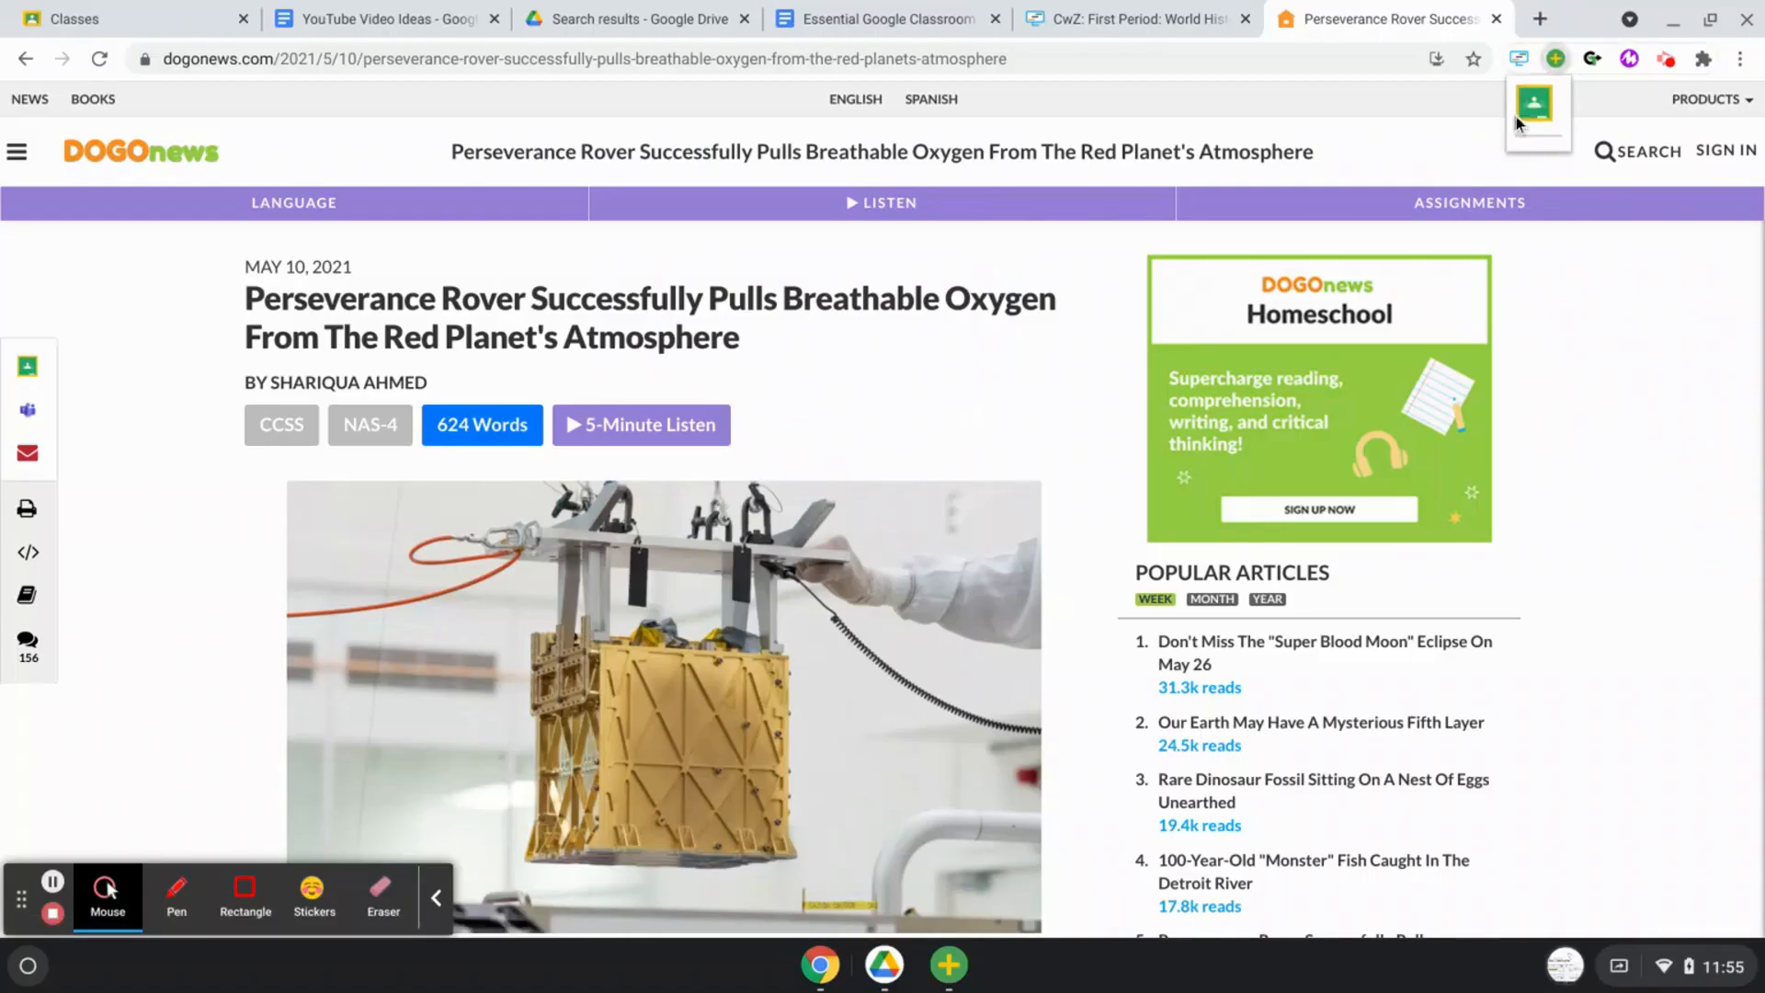
# Step: Share the Perseverance rover article to World History 2021 (Semester 1) as an Ask question post
pyautogui.click(1535, 108)
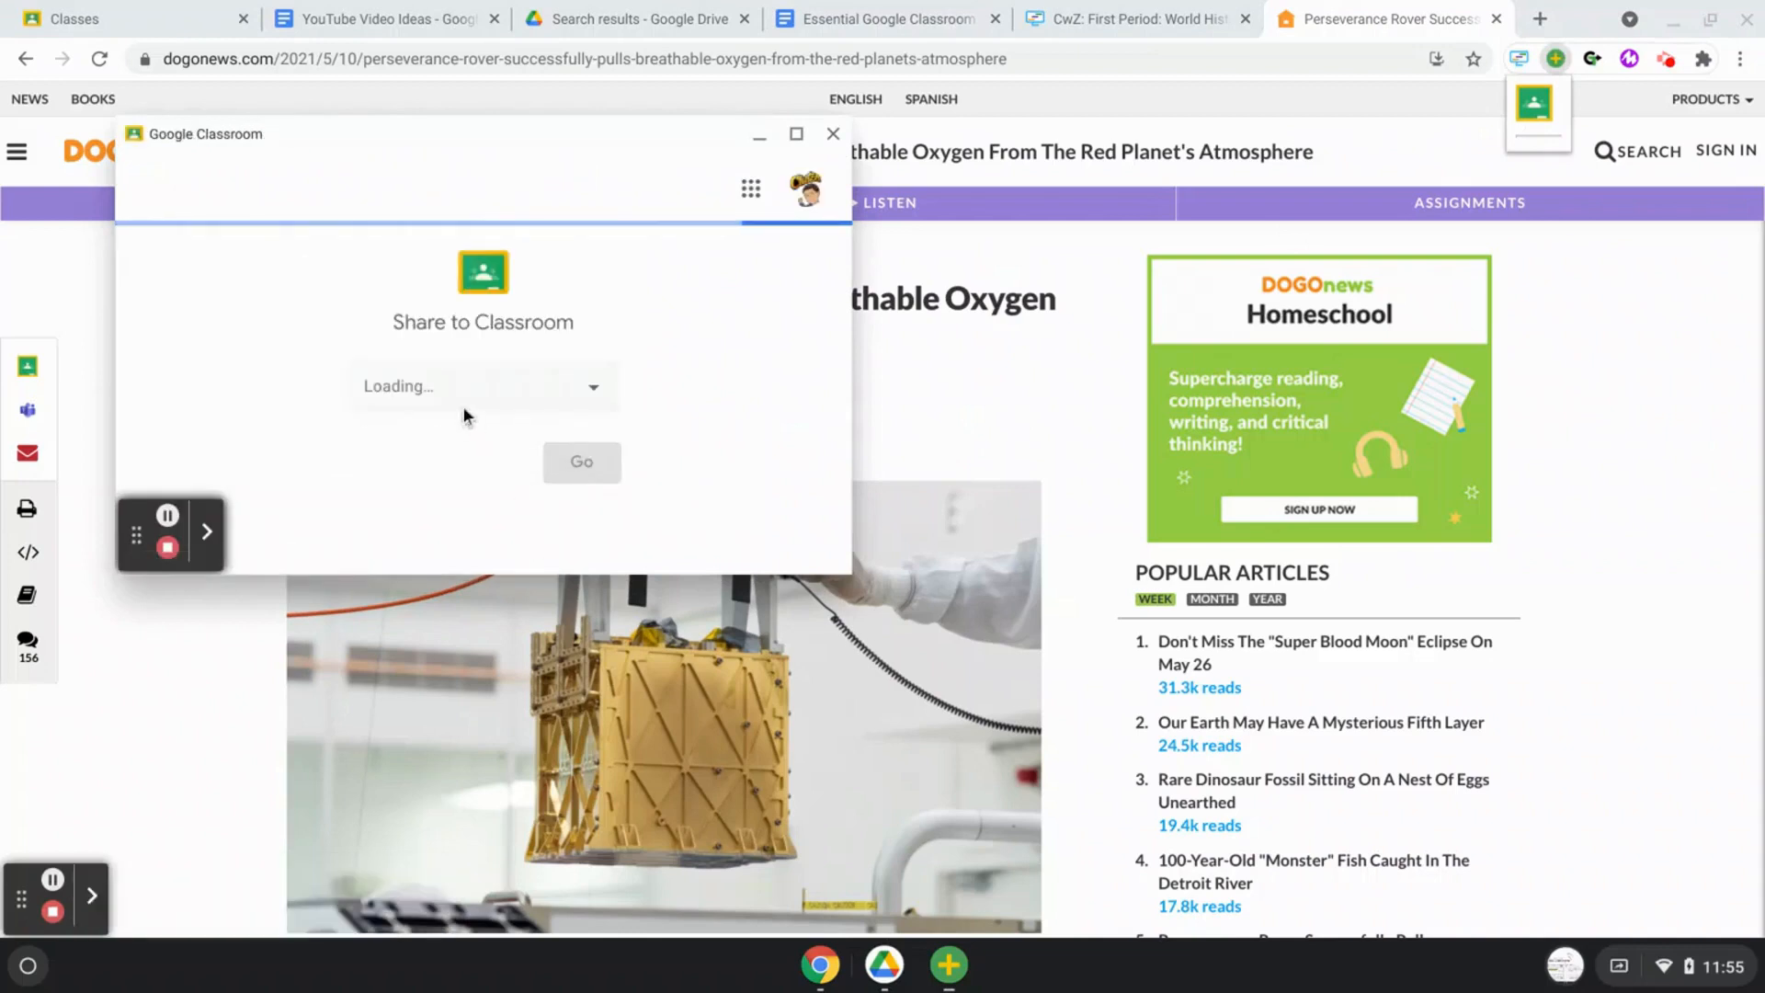
pyautogui.click(482, 386)
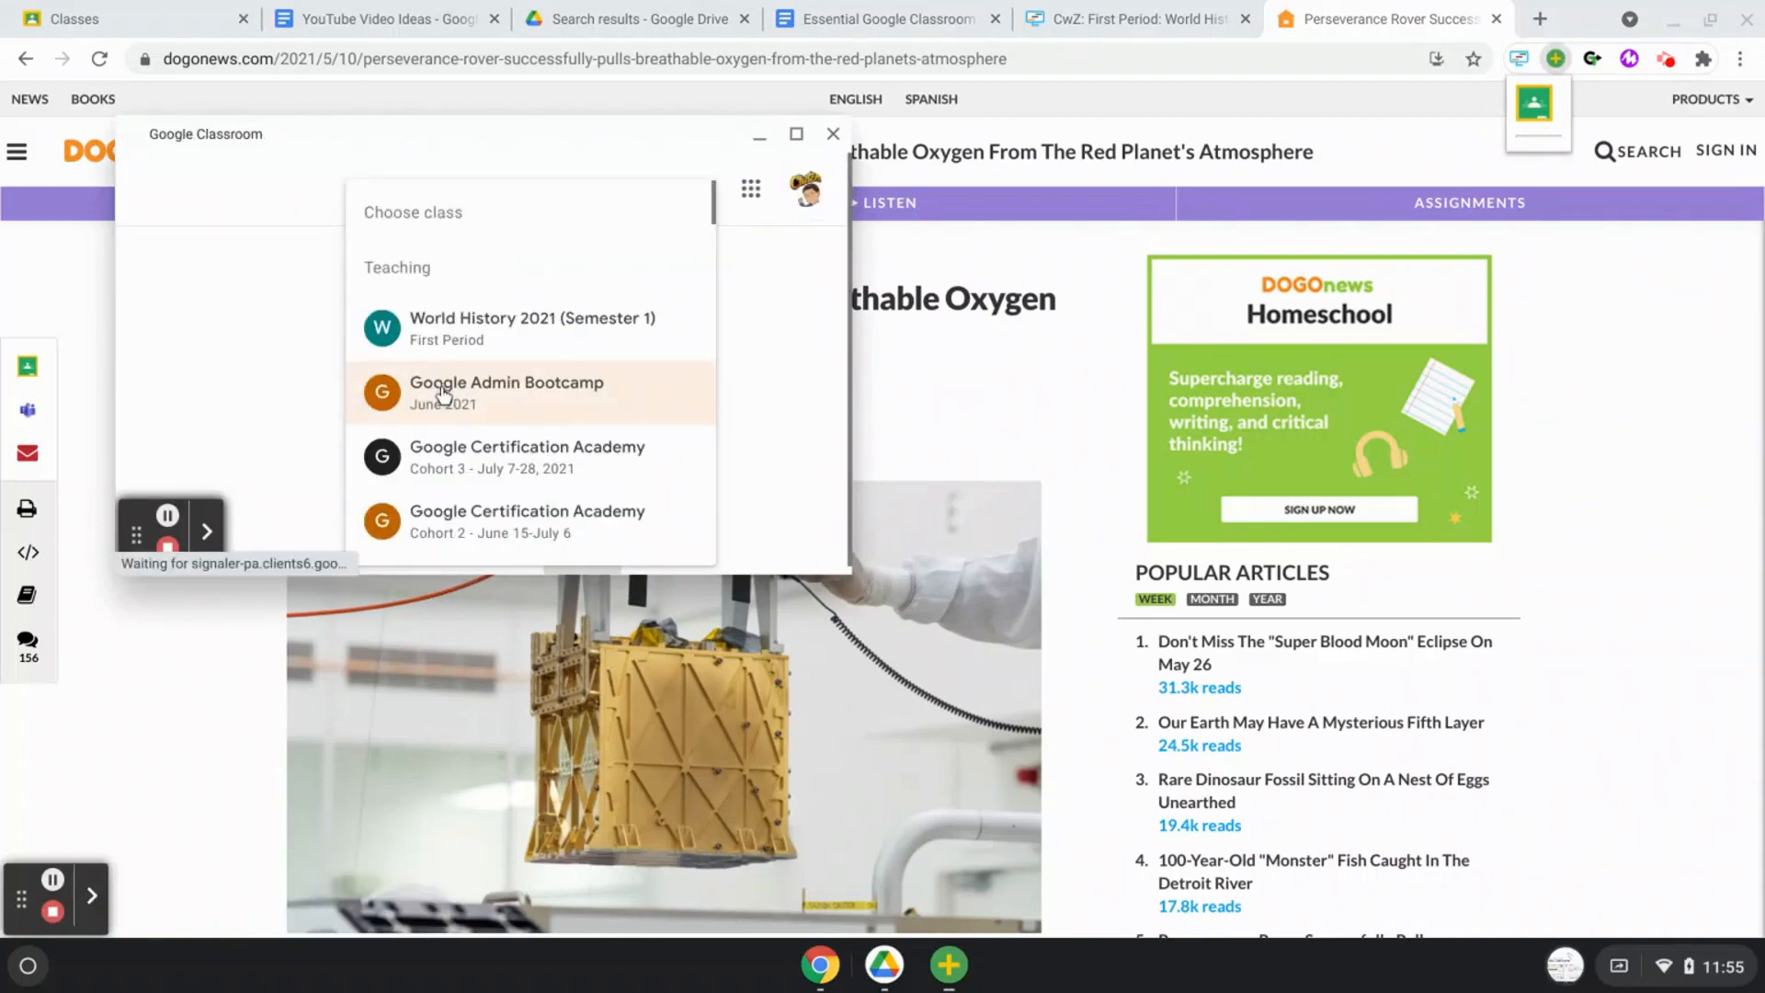
pyautogui.click(531, 327)
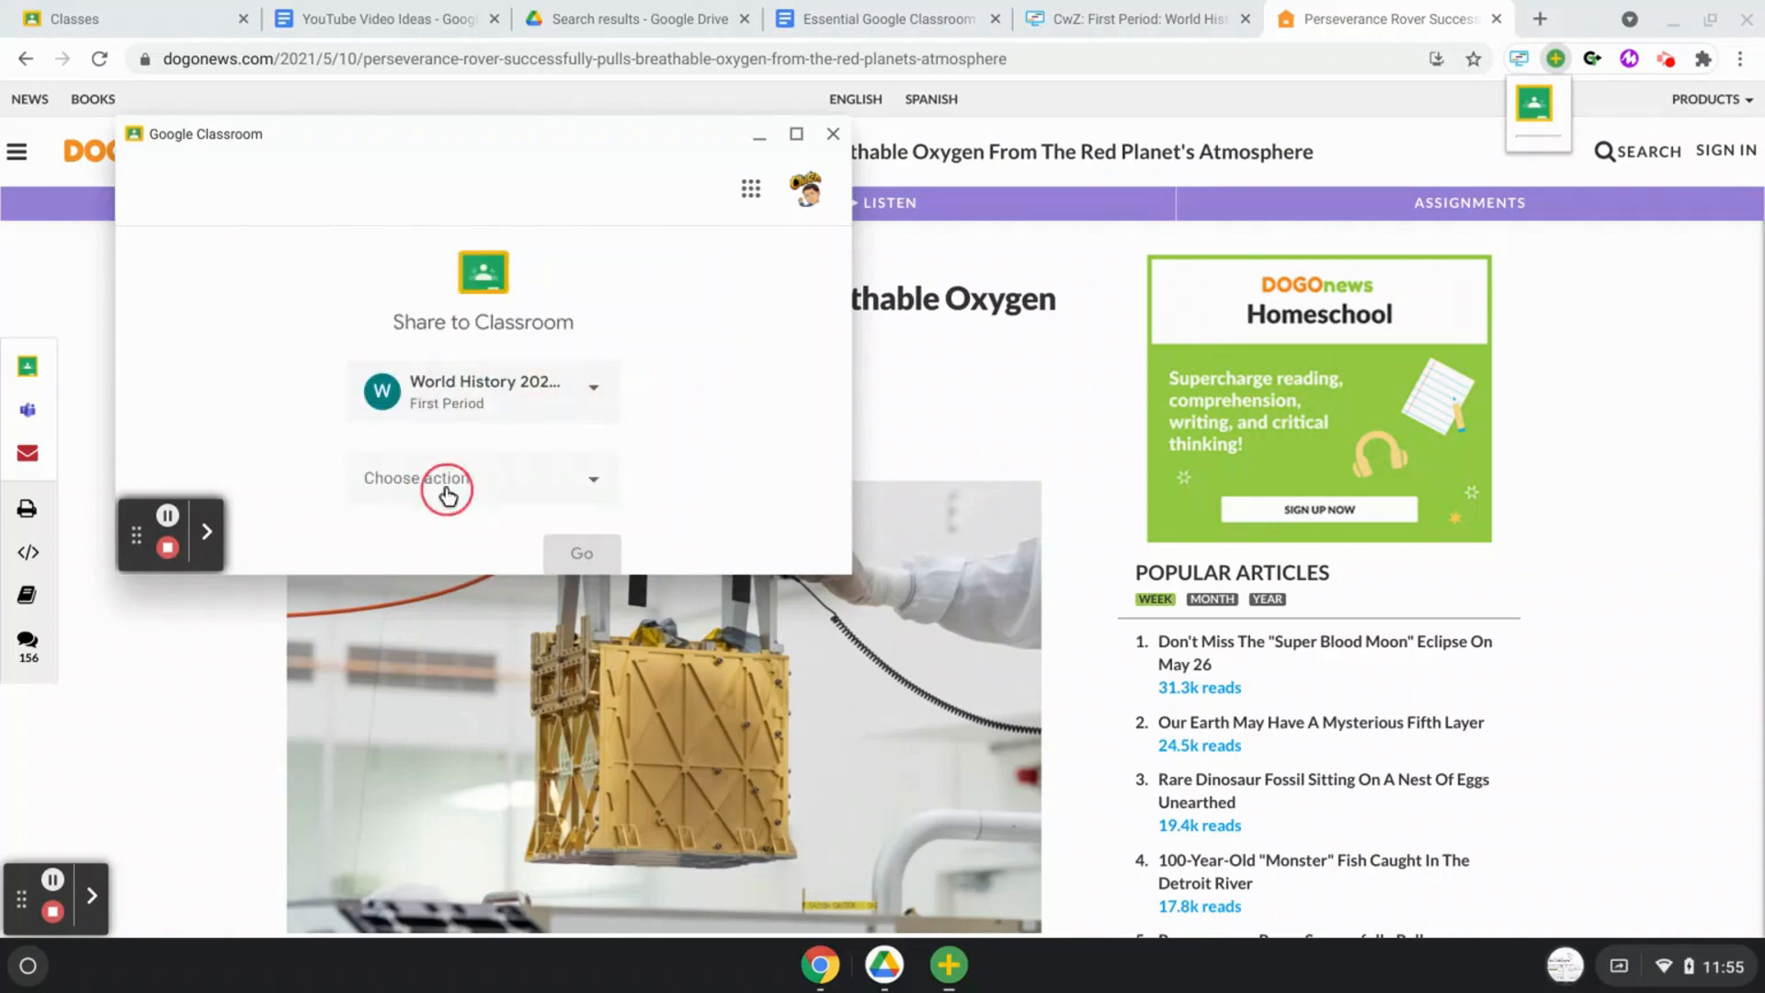
pyautogui.click(480, 478)
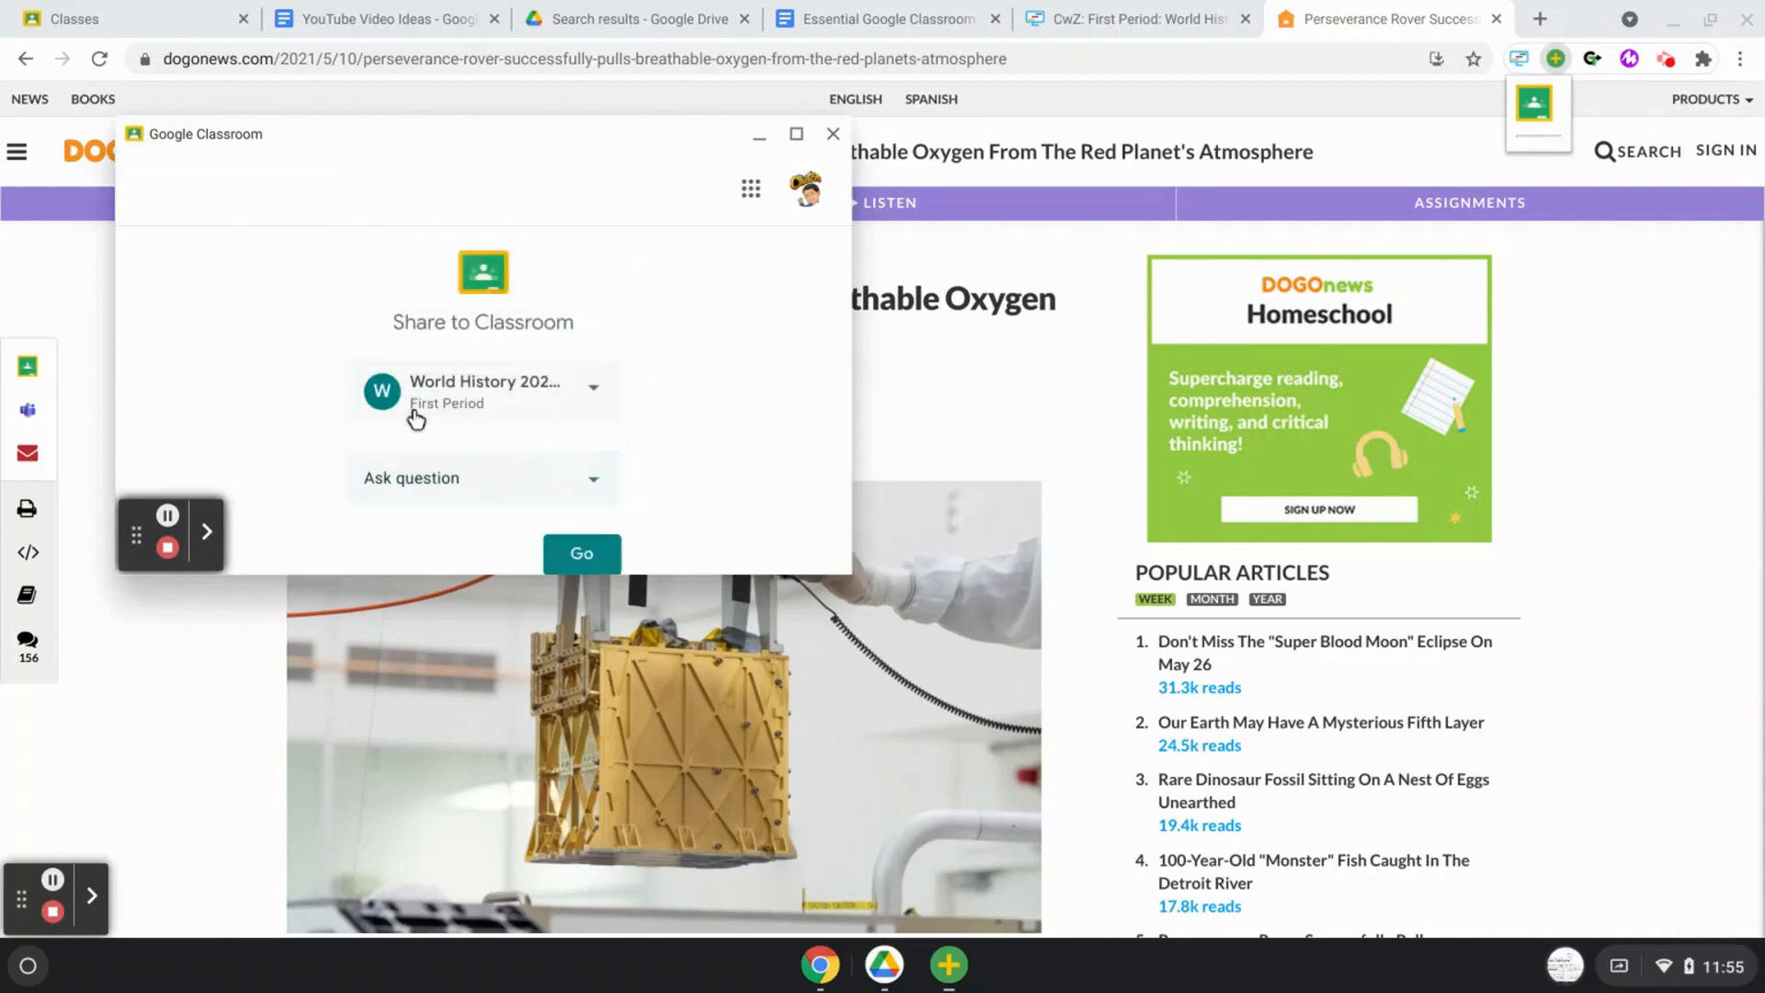